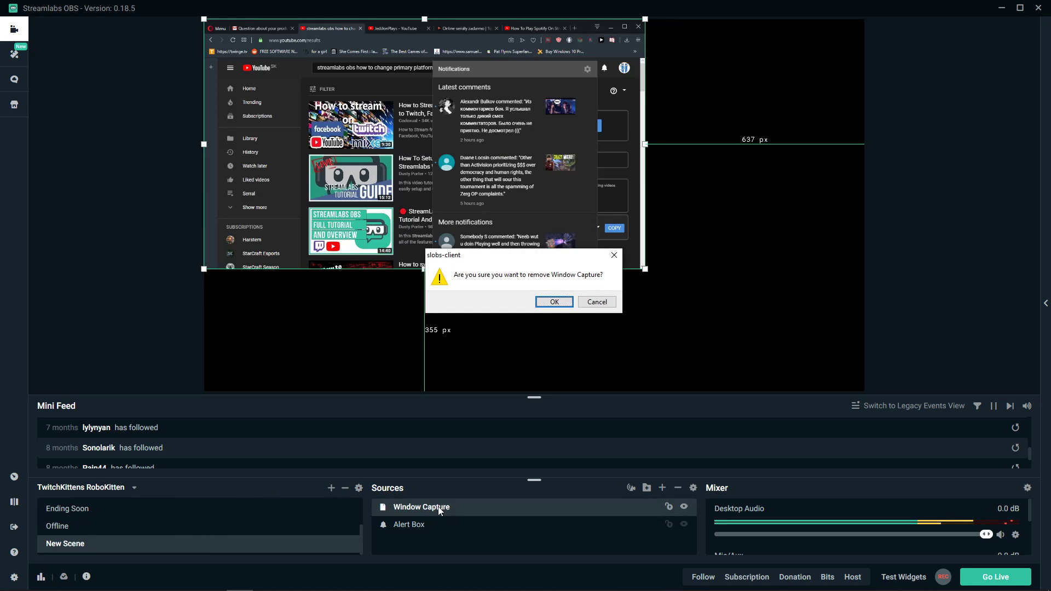
# Confirm removing the Window Capture source, then bring up Update Stream Info via Go Live
pyautogui.click(554, 302)
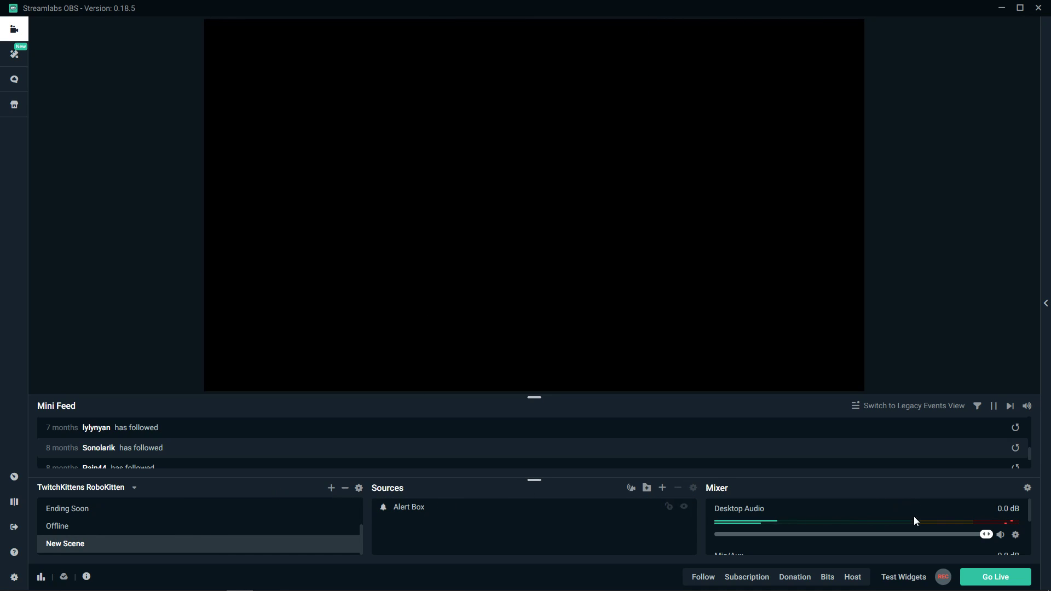
pyautogui.click(995, 576)
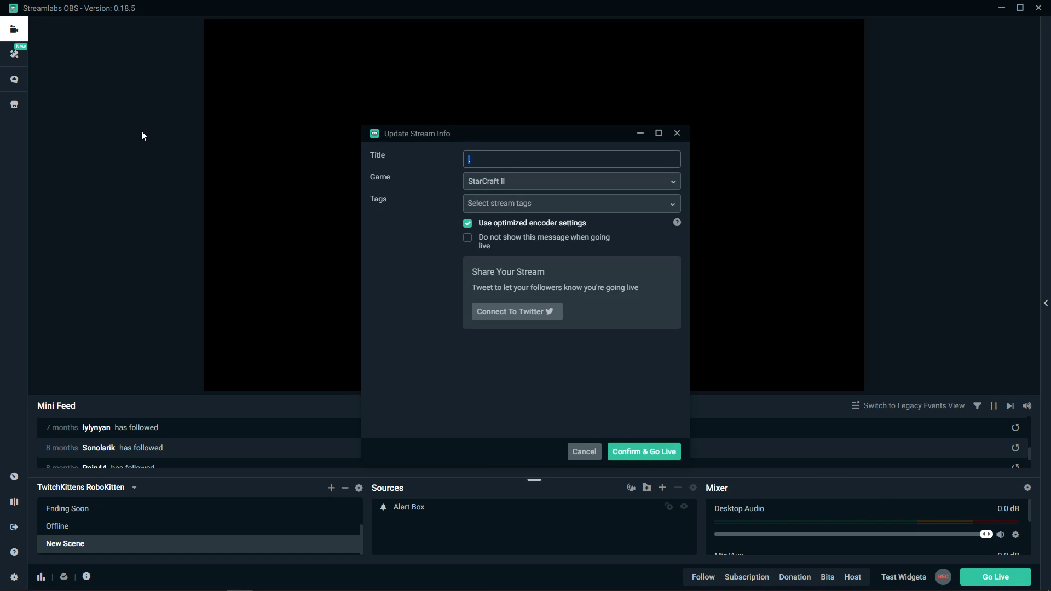
pyautogui.moveTo(406, 455)
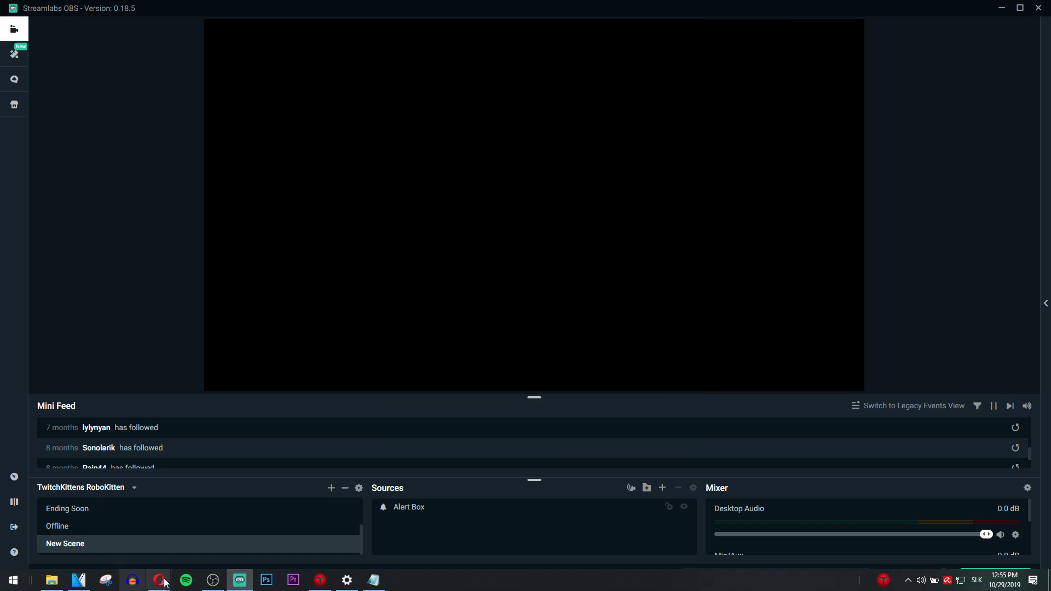
# Switch to the browser and go to the attacksc channel page from the Twitch avatar menu
pyautogui.click(159, 580)
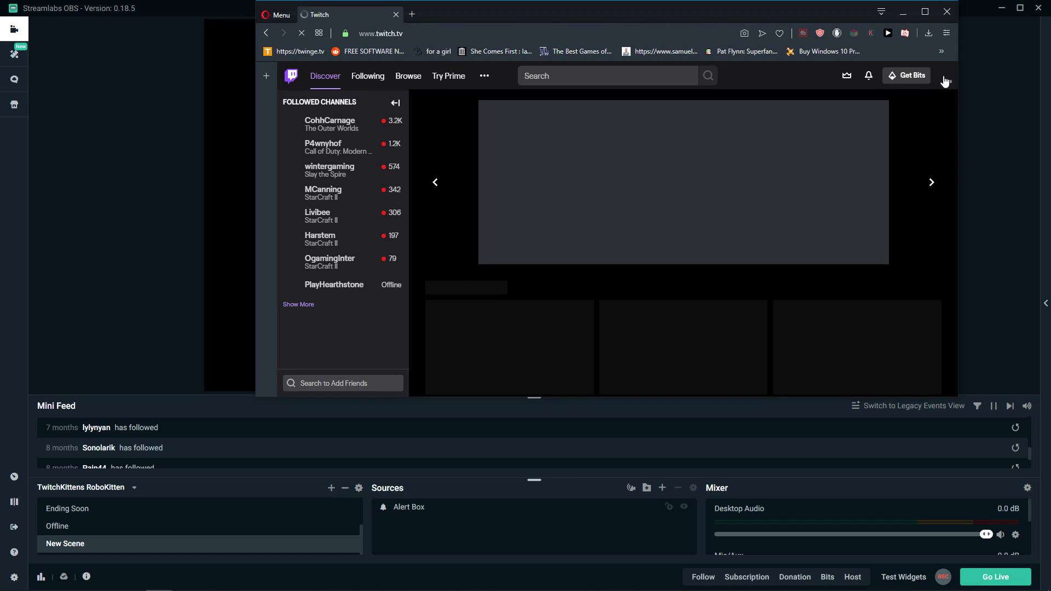
pyautogui.click(944, 75)
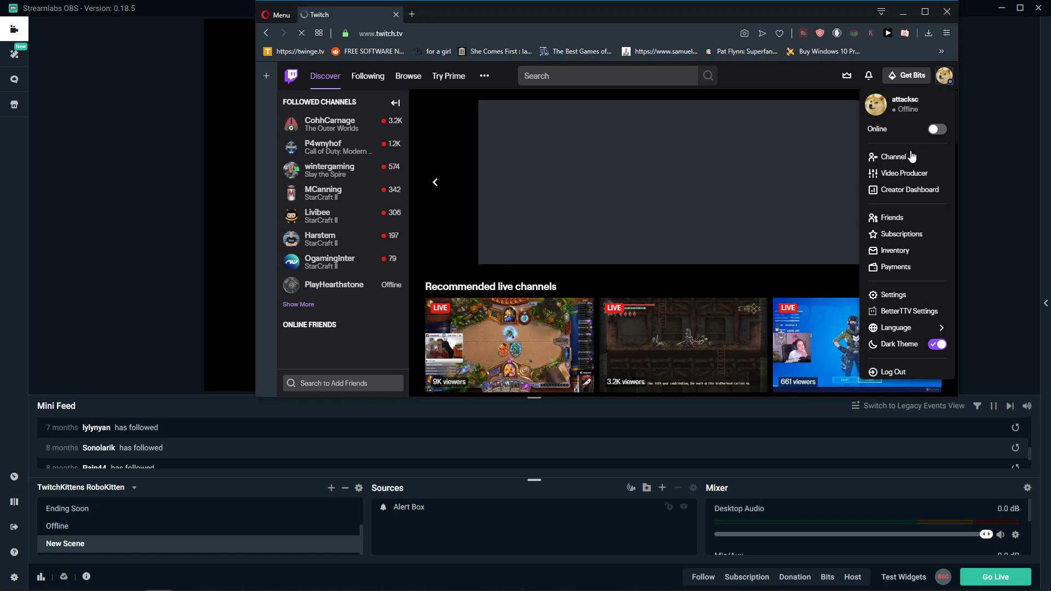
pyautogui.click(894, 156)
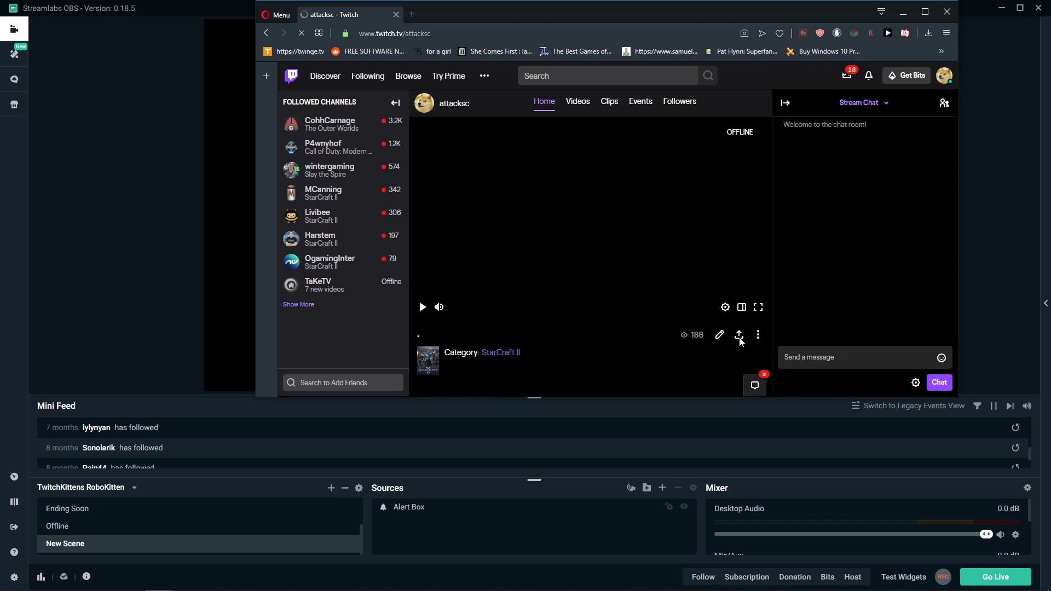
pyautogui.click(740, 335)
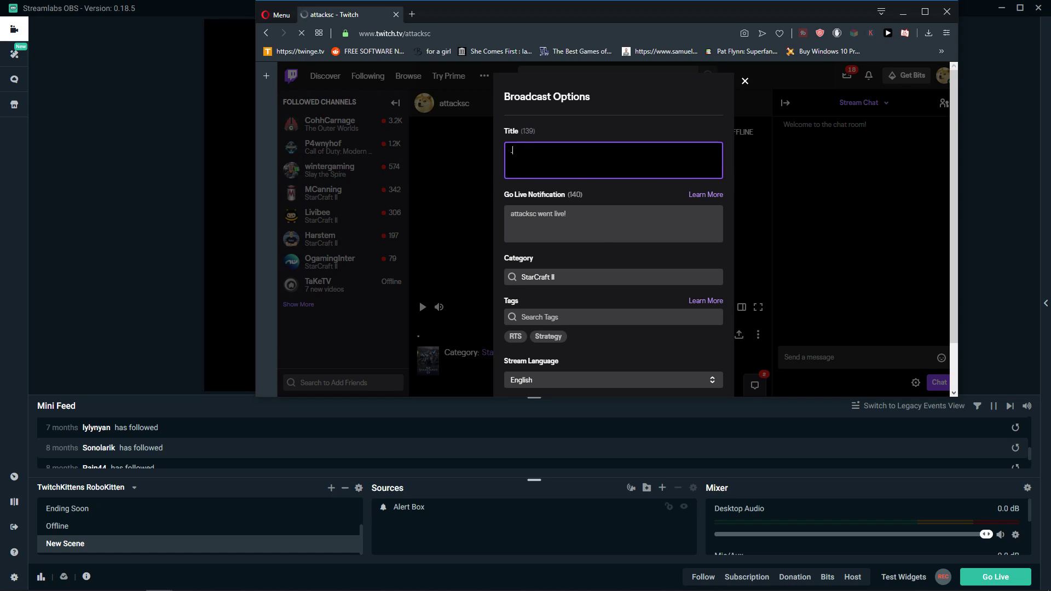
pyautogui.click(744, 80)
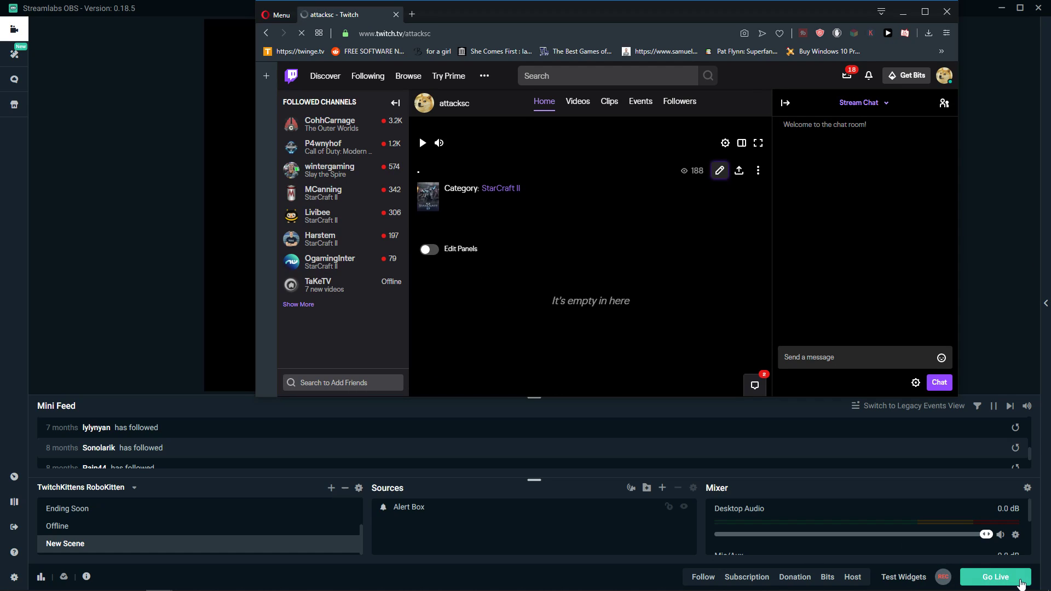
pyautogui.moveTo(592, 407)
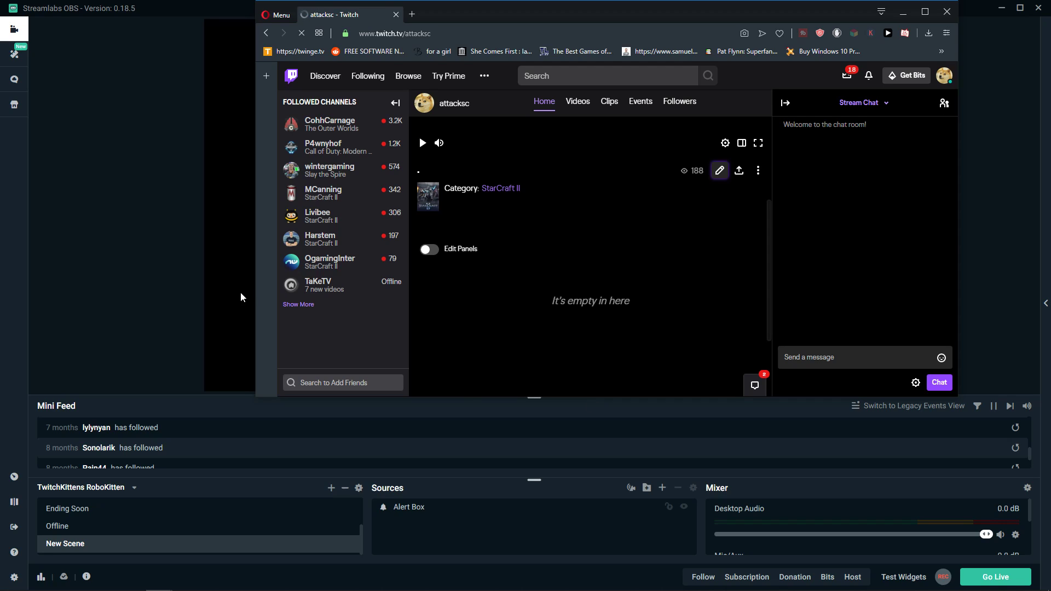
pyautogui.moveTo(570, 278)
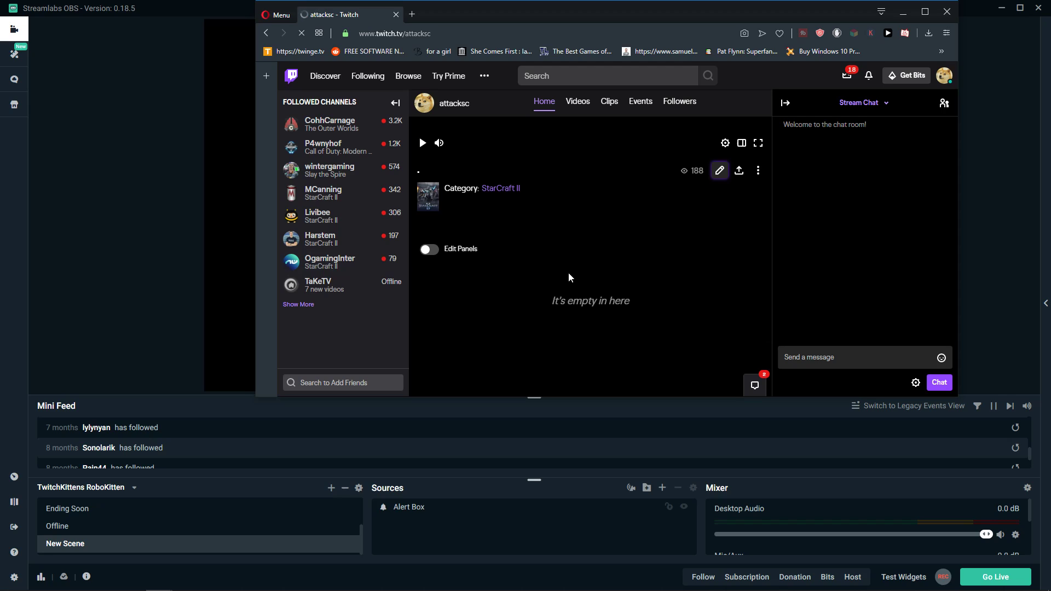
pyautogui.moveTo(86, 84)
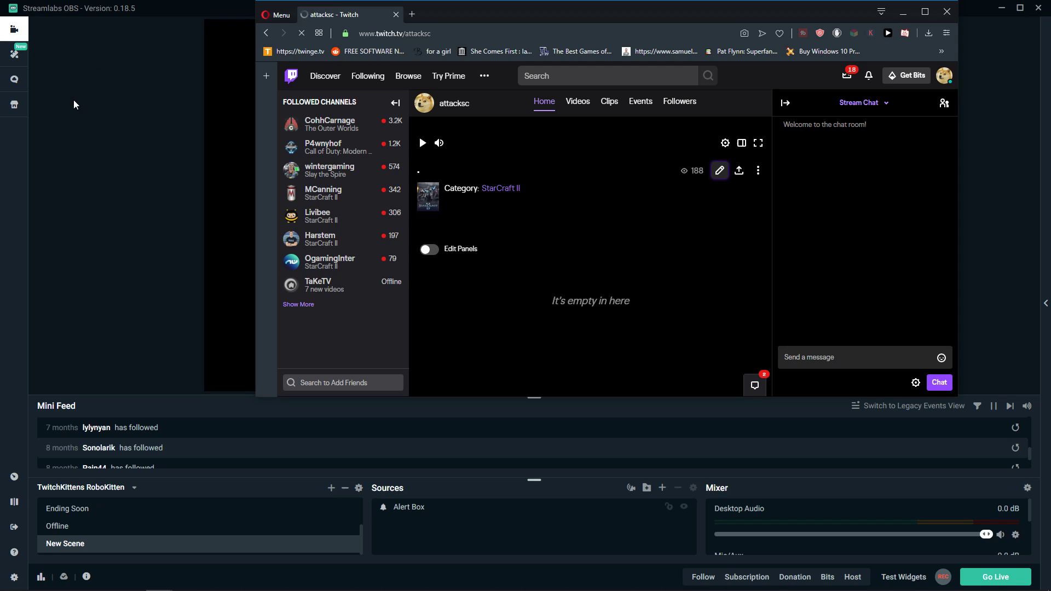
pyautogui.moveTo(66, 114)
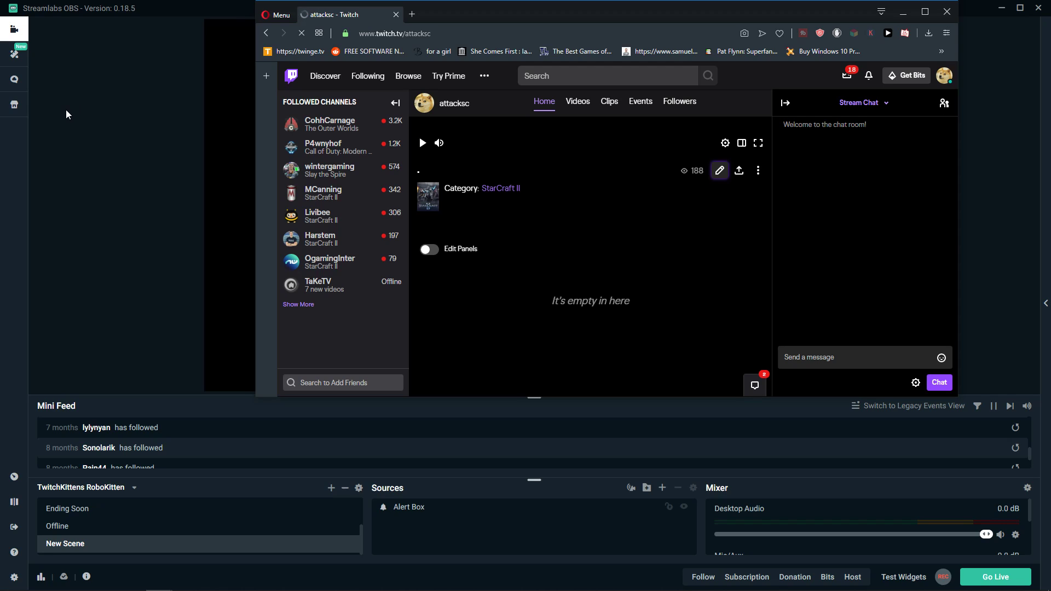
pyautogui.moveTo(57, 129)
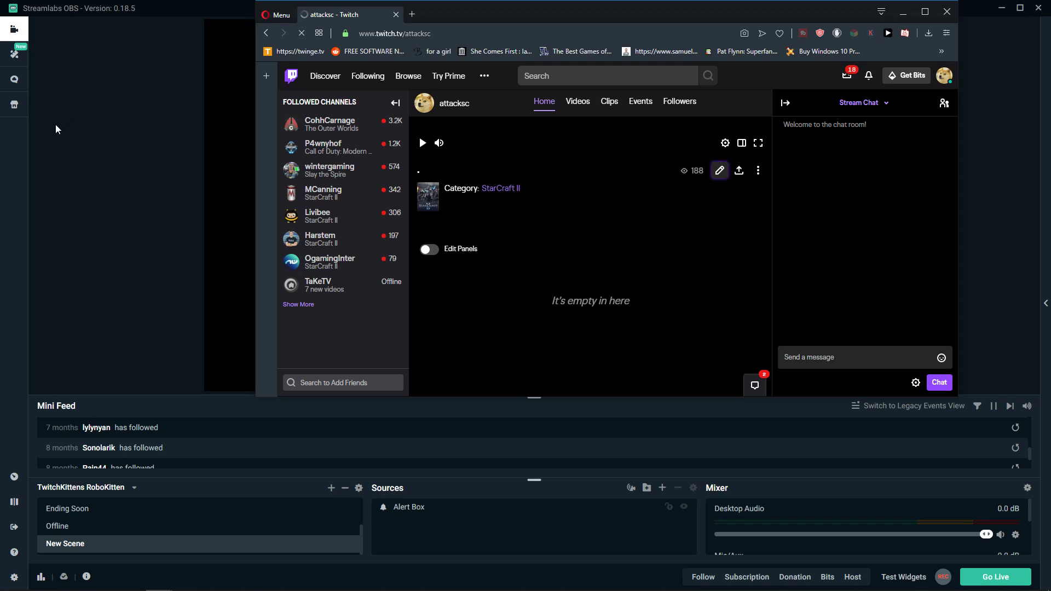